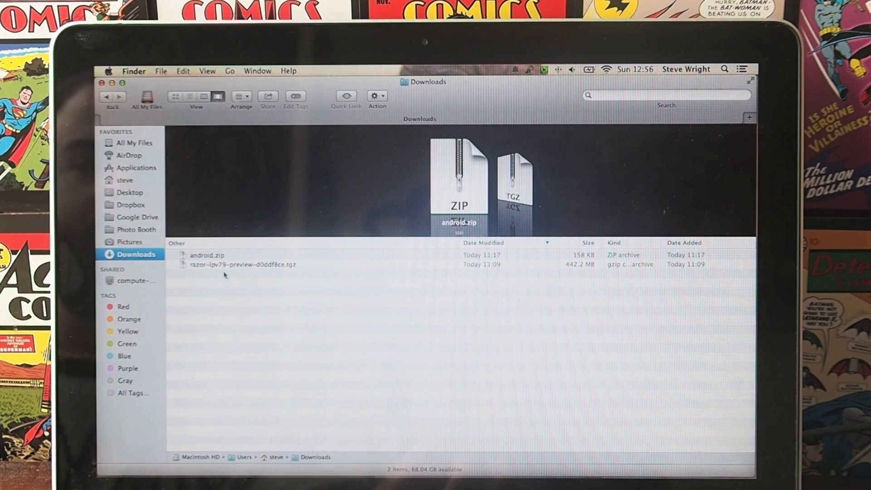
- Move android.zip and the razor .tgz archive to the Desktop and unpack android.zip
click(207, 256)
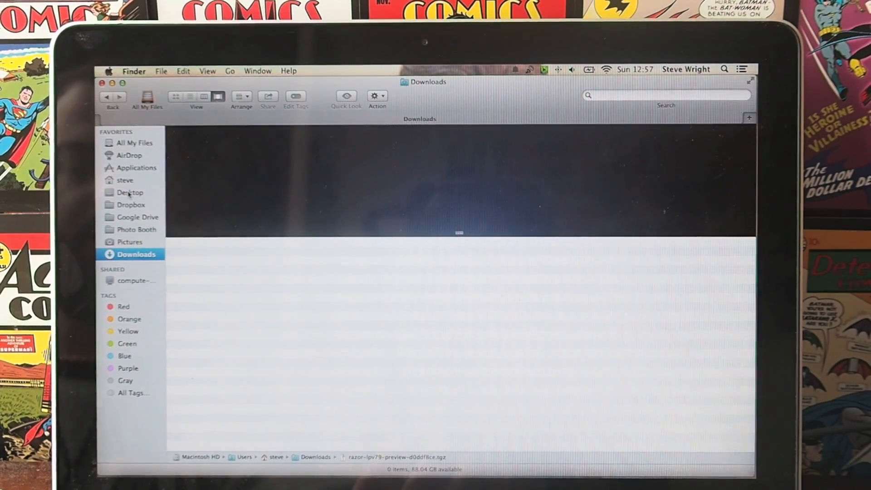
click(131, 193)
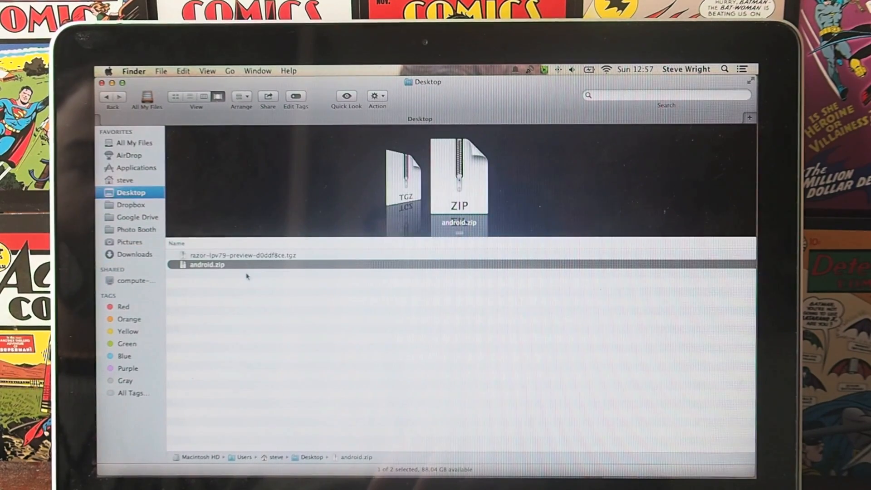
right_click(206, 265)
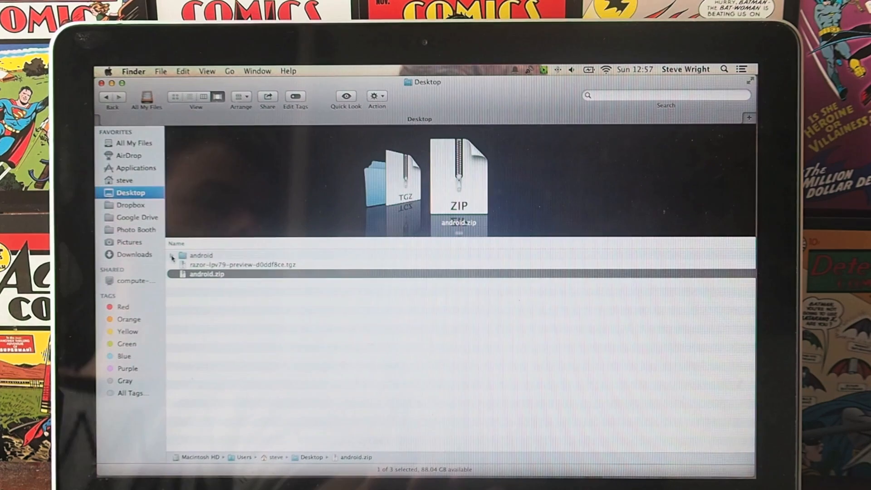
- Extract the razor-lpv79 .tgz into the android folder and trash the leftover razor-lpv79 folder
click(253, 265)
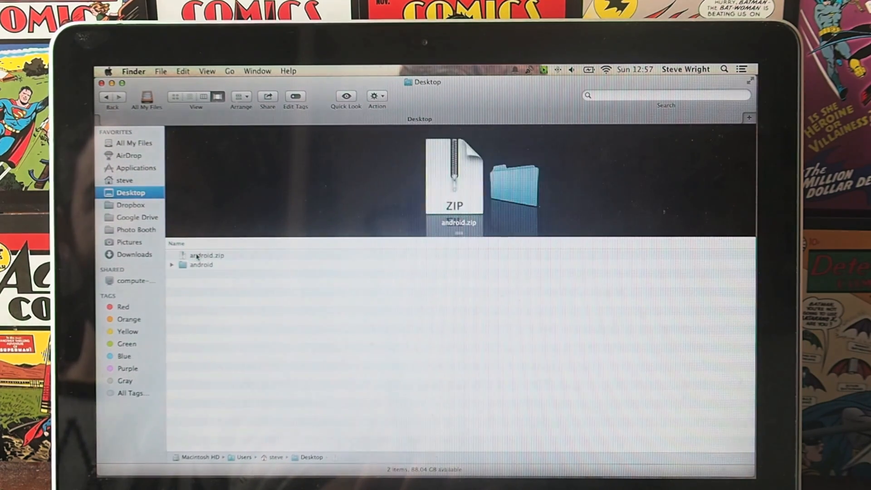
double_click(252, 293)
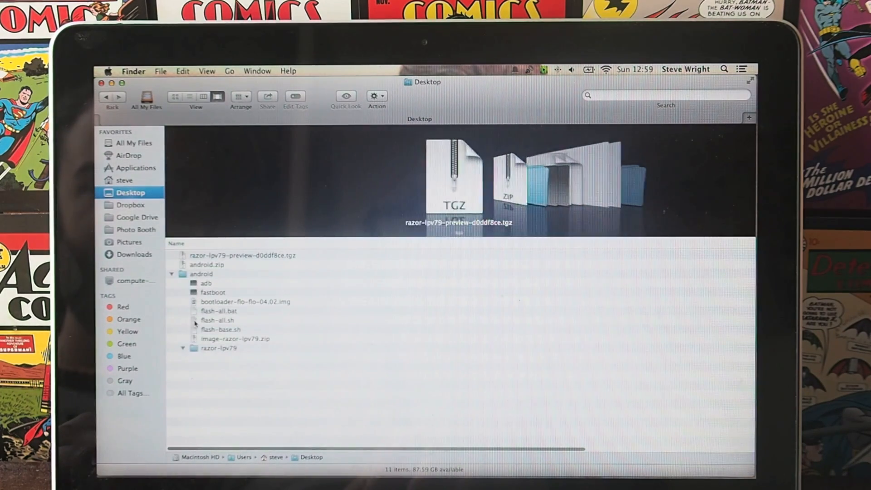
right_click(220, 348)
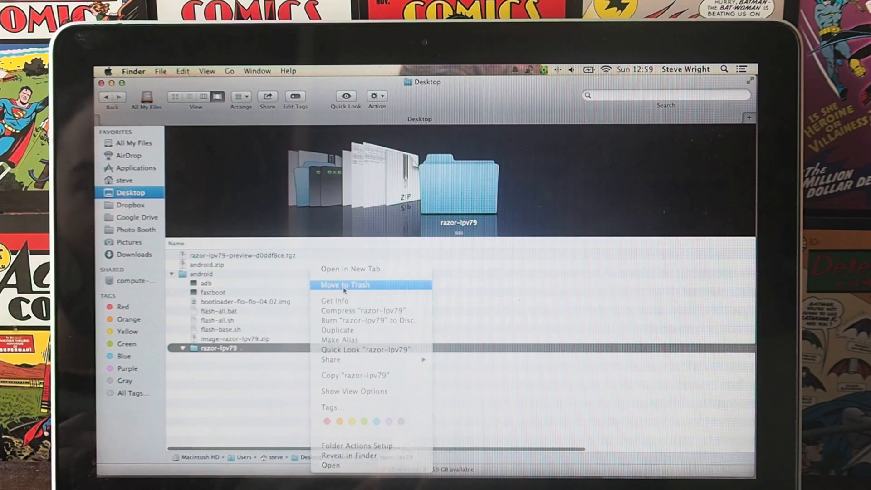
click(345, 284)
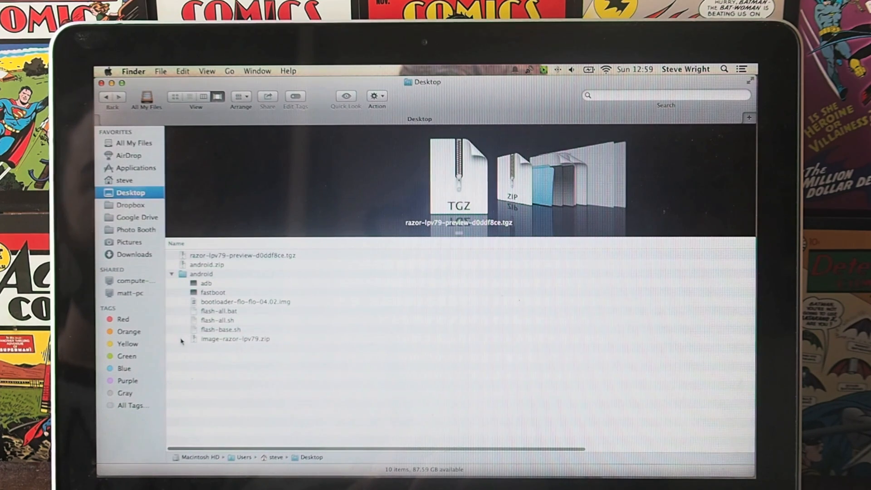
mouse_move(203, 370)
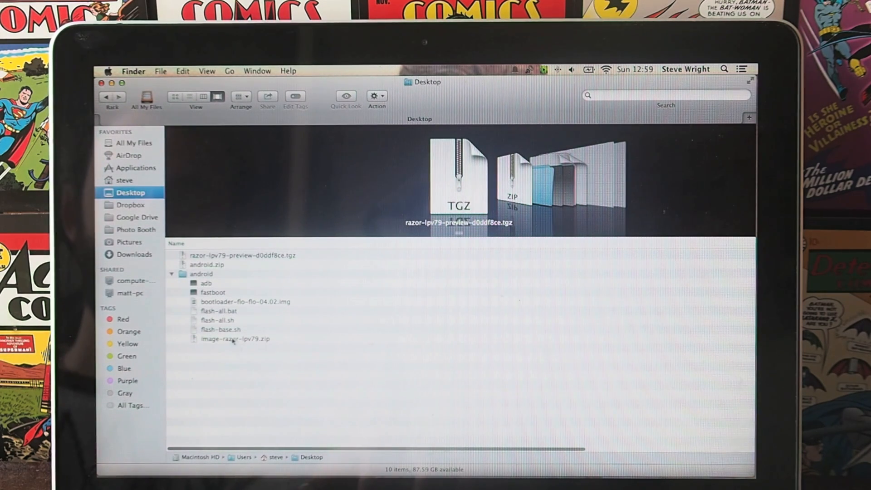
- Launch Terminal from Spotlight and read the android folder's location via Get Info
click(726, 69)
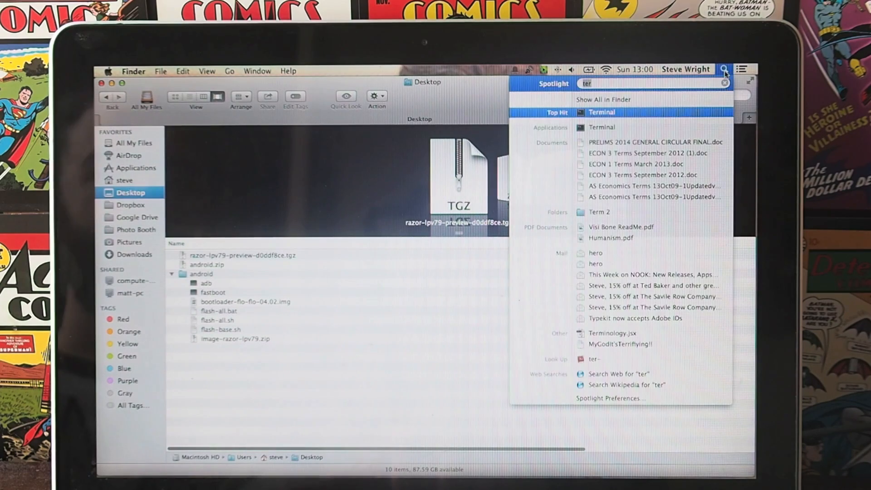
click(603, 112)
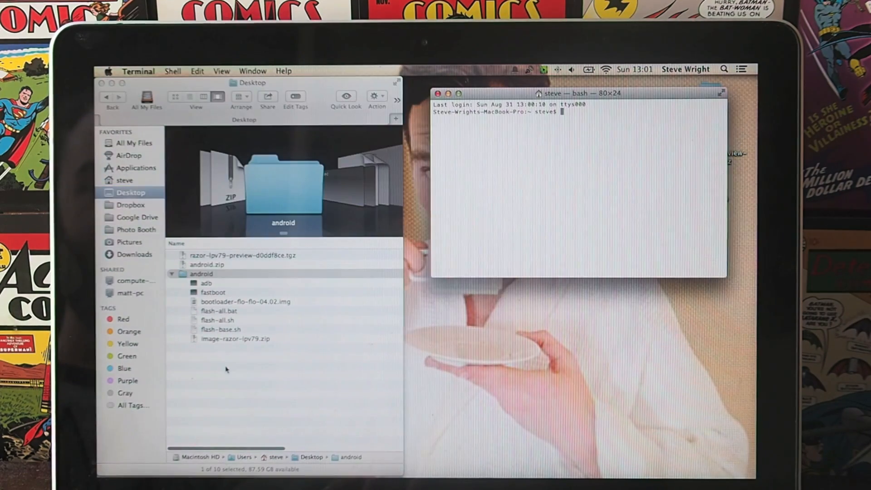
right_click(202, 274)
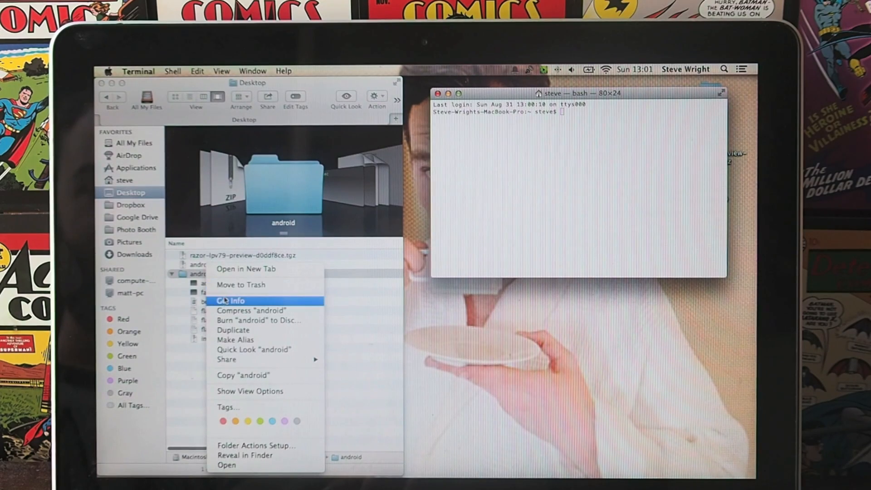
click(231, 301)
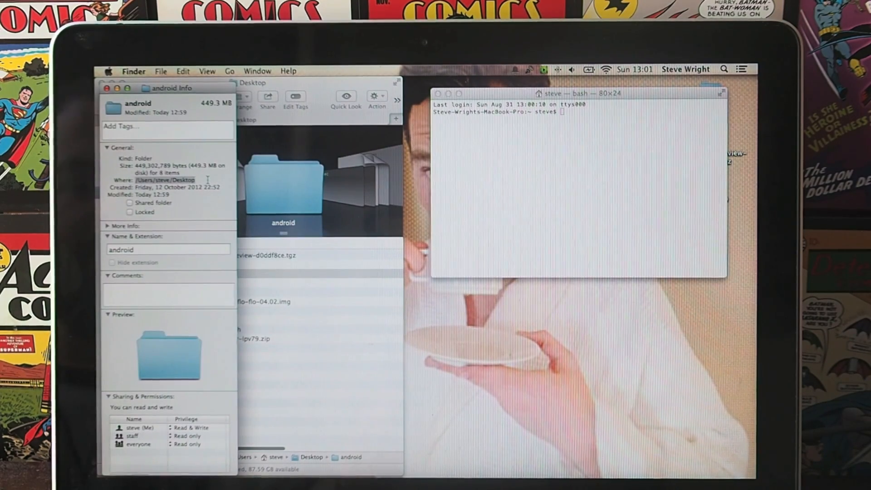
click(579, 182)
text(cd)
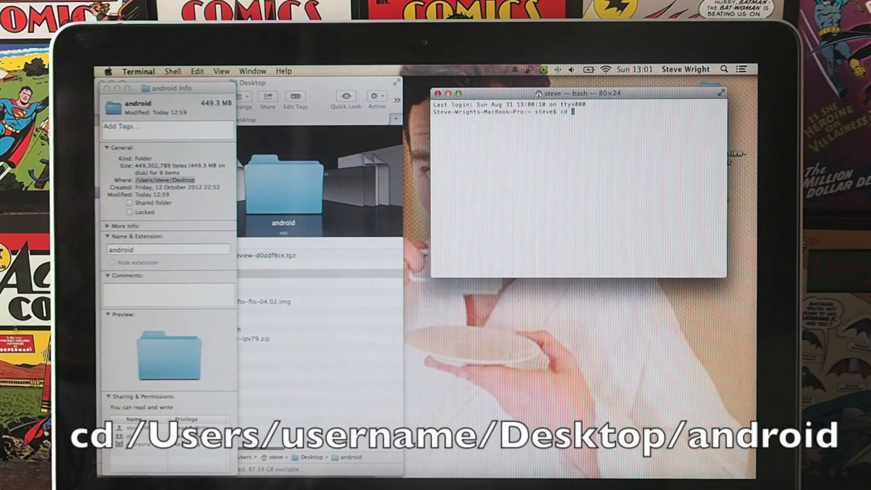
- Change the shell directory to /Users/steve/Desktop/android
text(/Users/steve/Desktop)
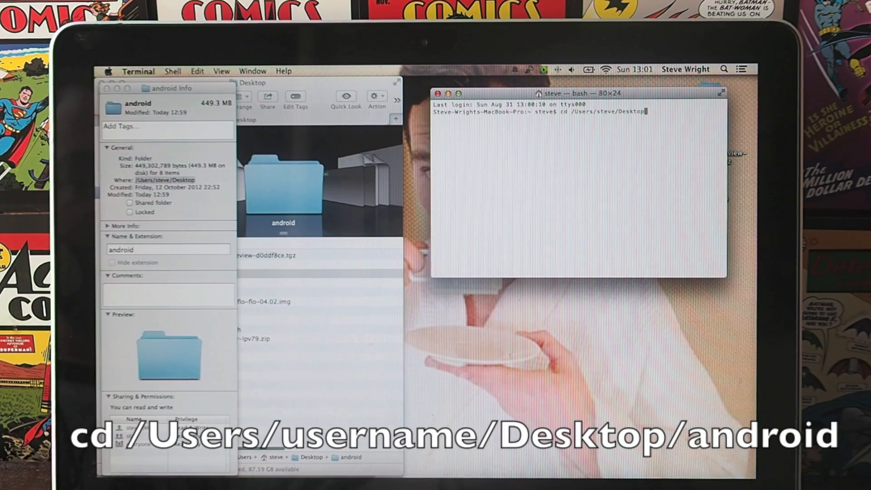
text(/)
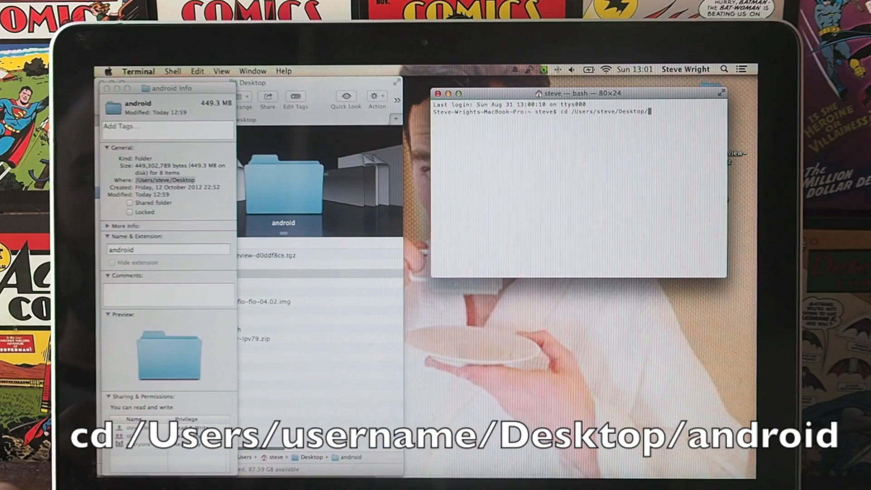
text(android)
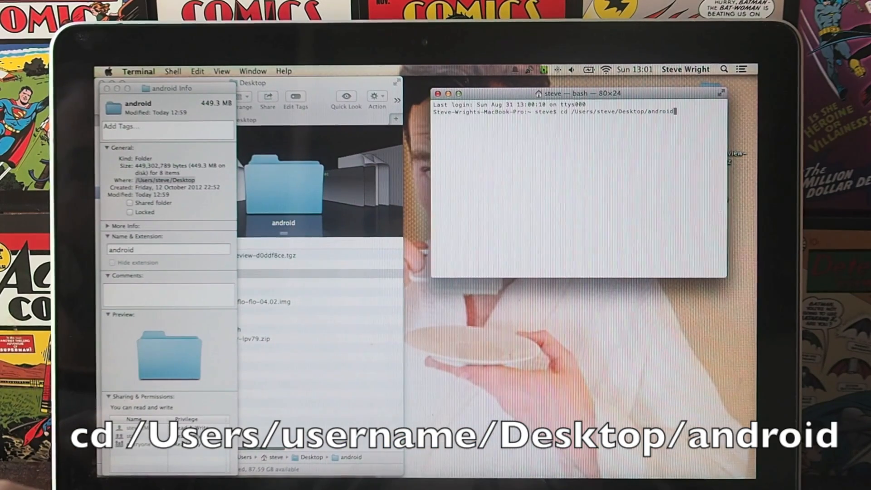
key(Return)
text(./)
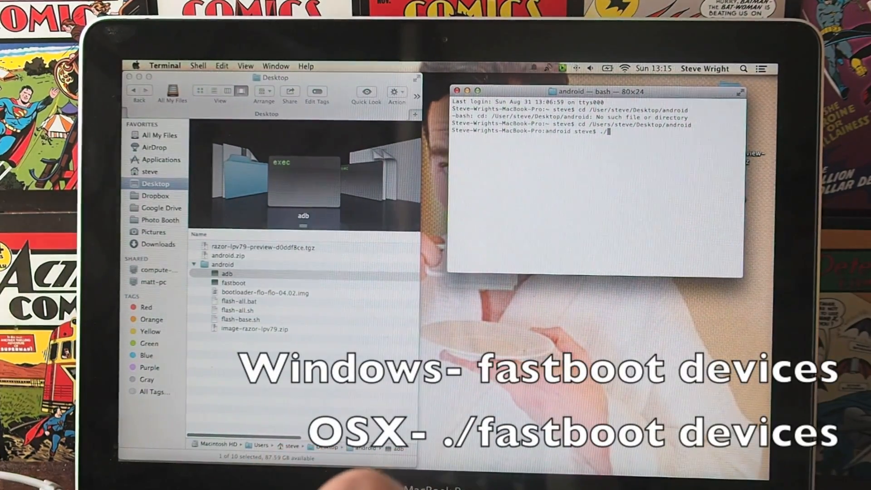
- Run ./fastboot devices, ./fastboot oem unlock and ./flash-all.sh, which reports fastboot command not found
text(fastboot devices)
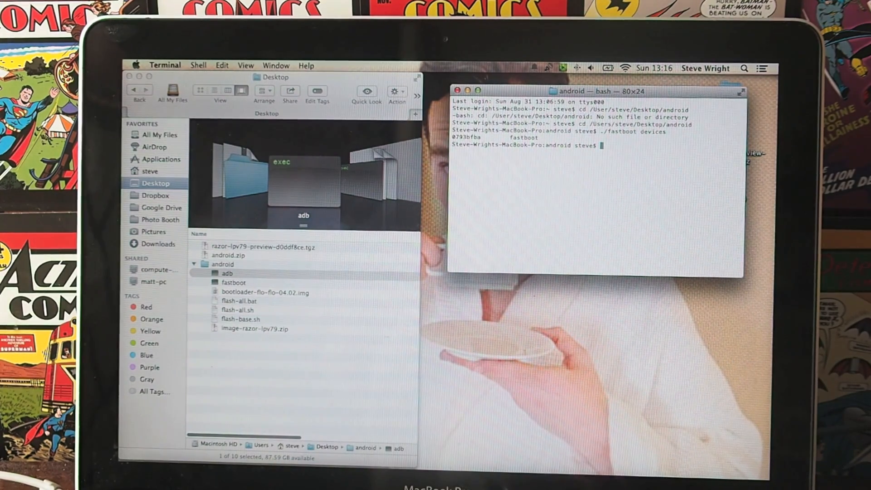
text(./f)
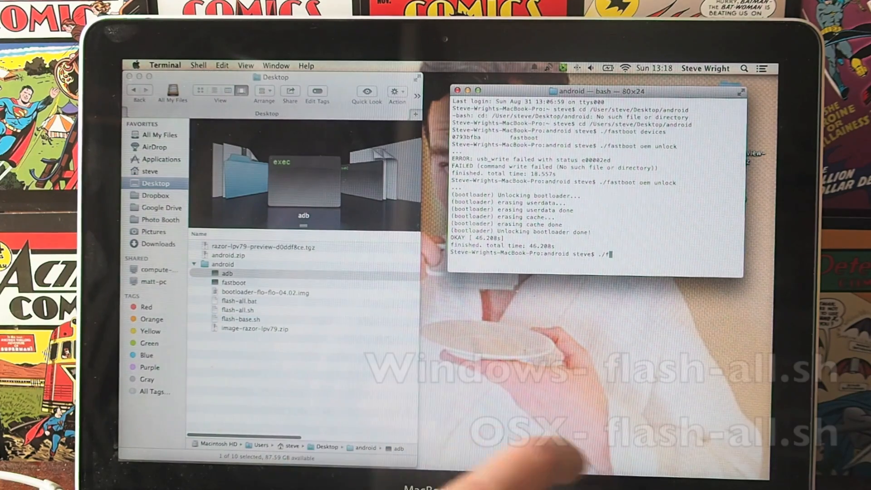
text(lash)
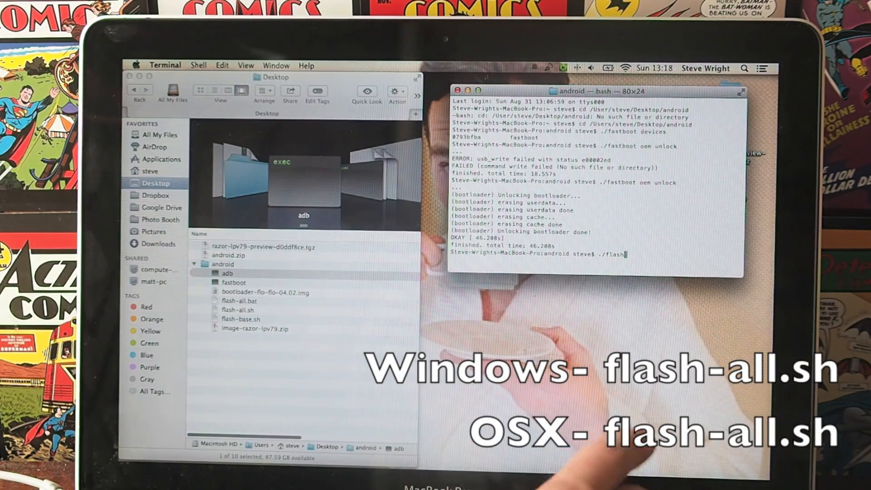
text(-all.sh)
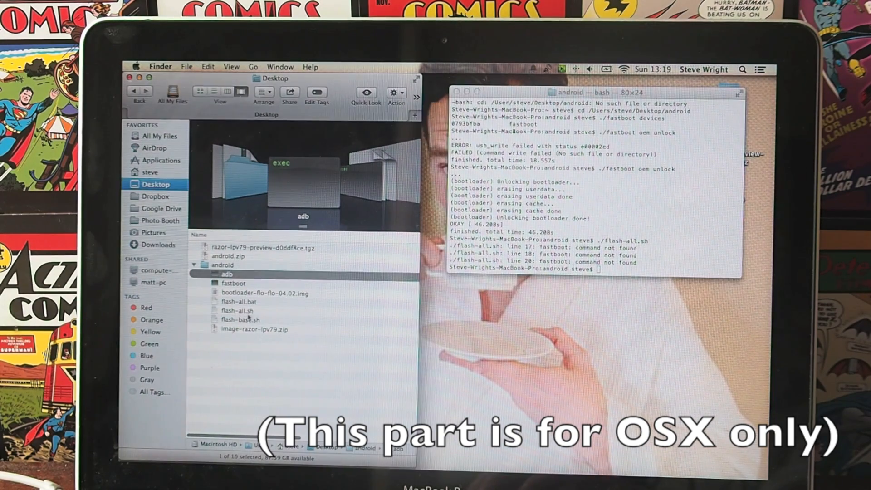
- Edit flash-all.sh in TextEdit to prefix its fastboot commands with ./ and save it
click(238, 311)
text(./)
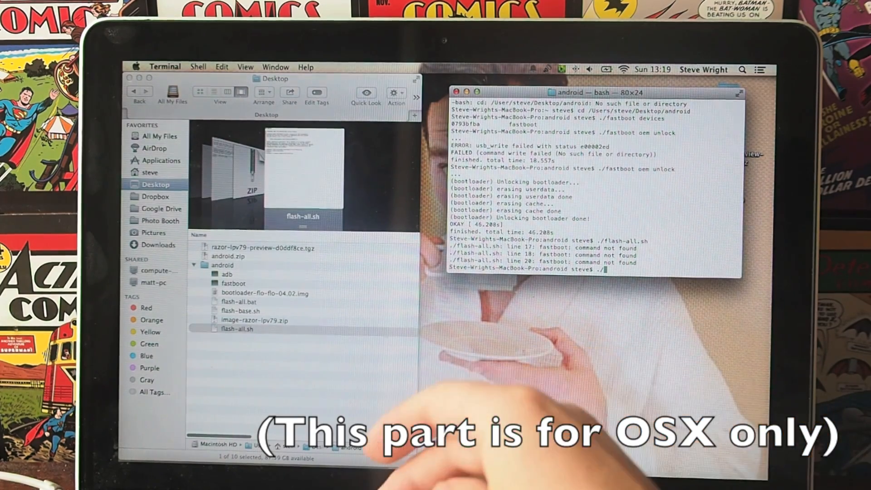
- Rerun the edited ./flash-all.sh, which sends boot but fails writing it with a timeout
text(flas)
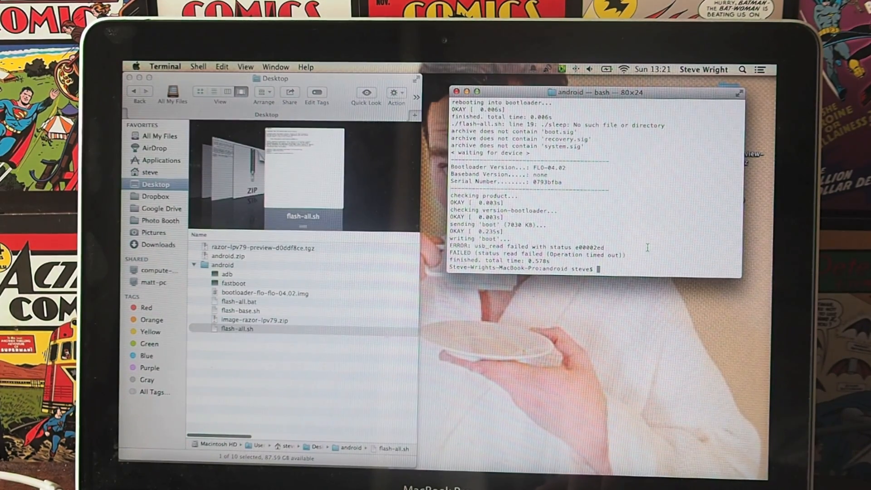
text(./fl)
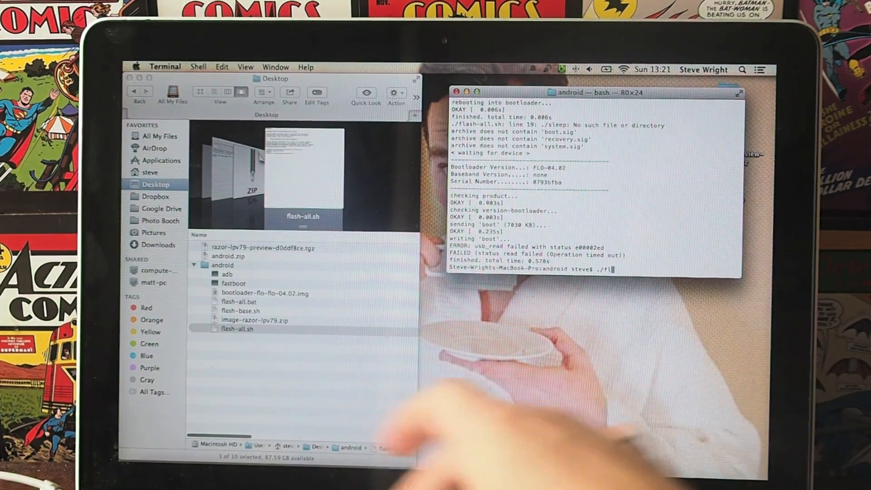